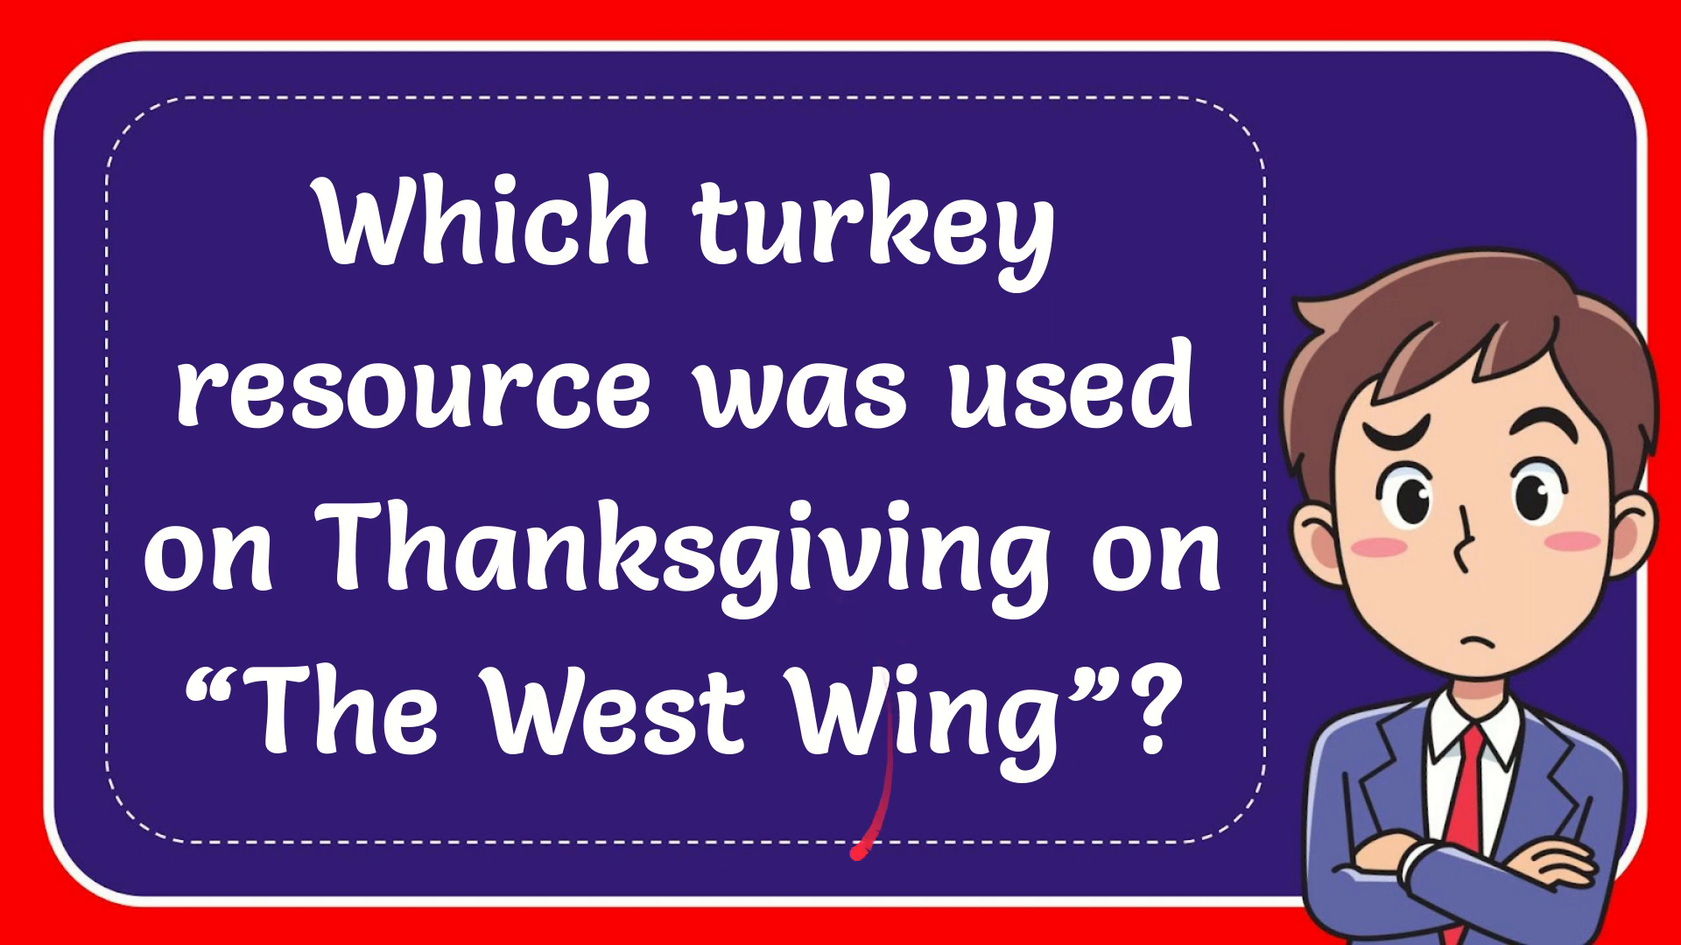
mouse_move(784, 352)
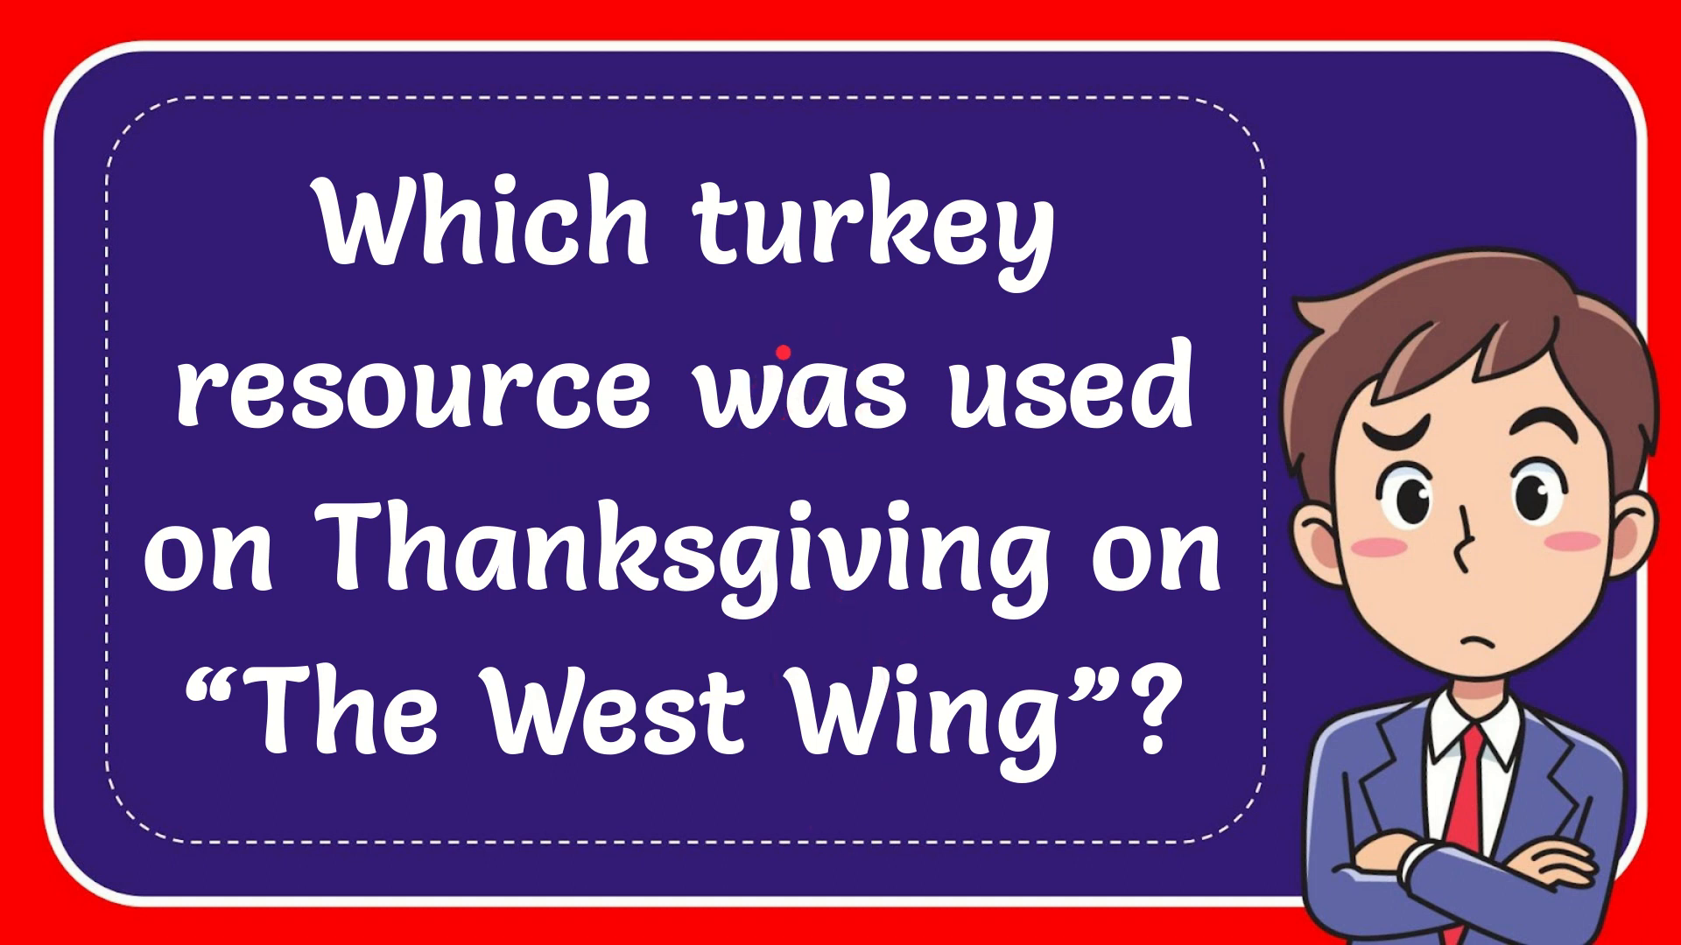